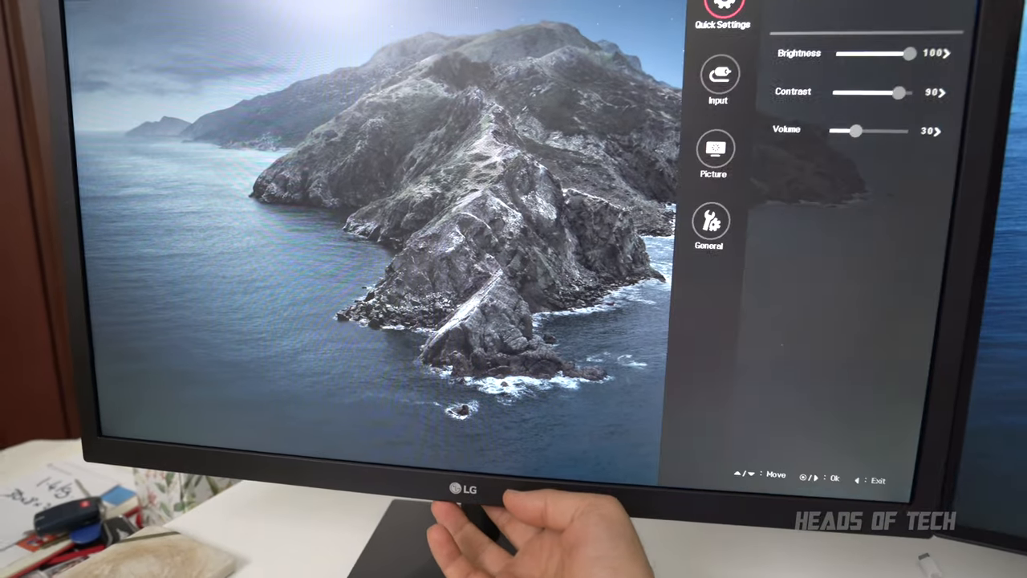
- Browse Picture Adjust, then show General > Smart Energy Saving set to Low
left_click(718, 80)
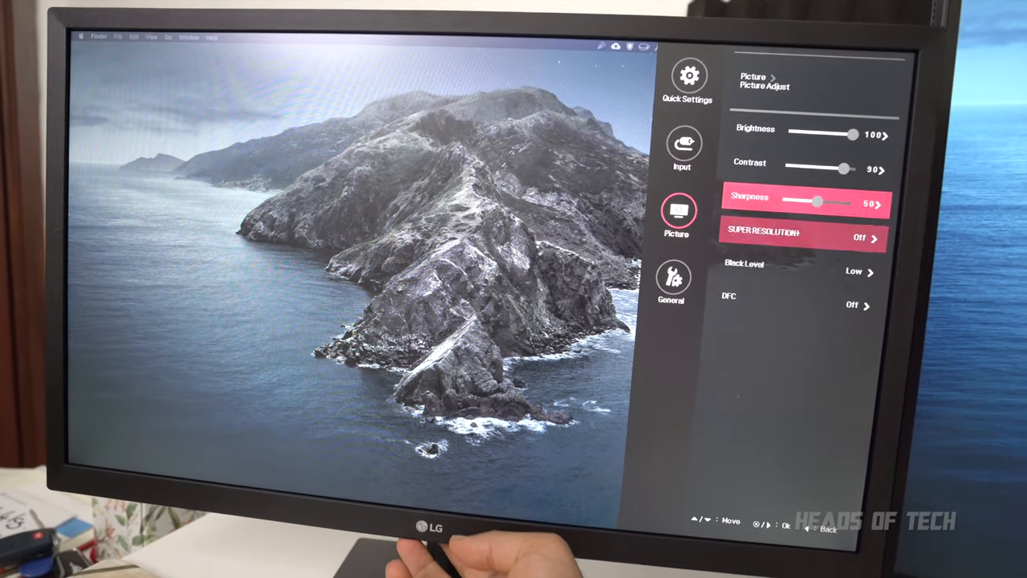
left_click(803, 237)
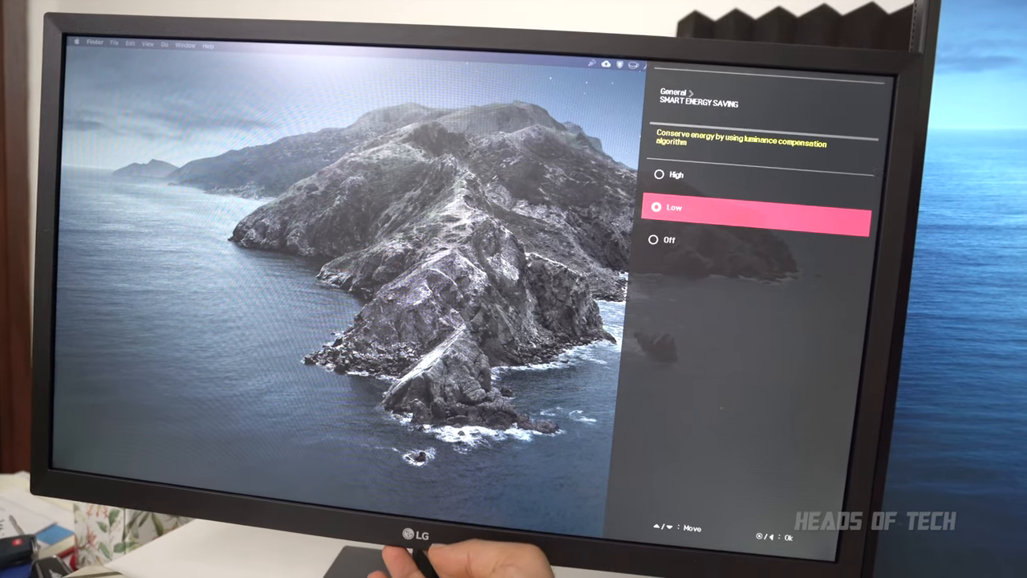
key("down")
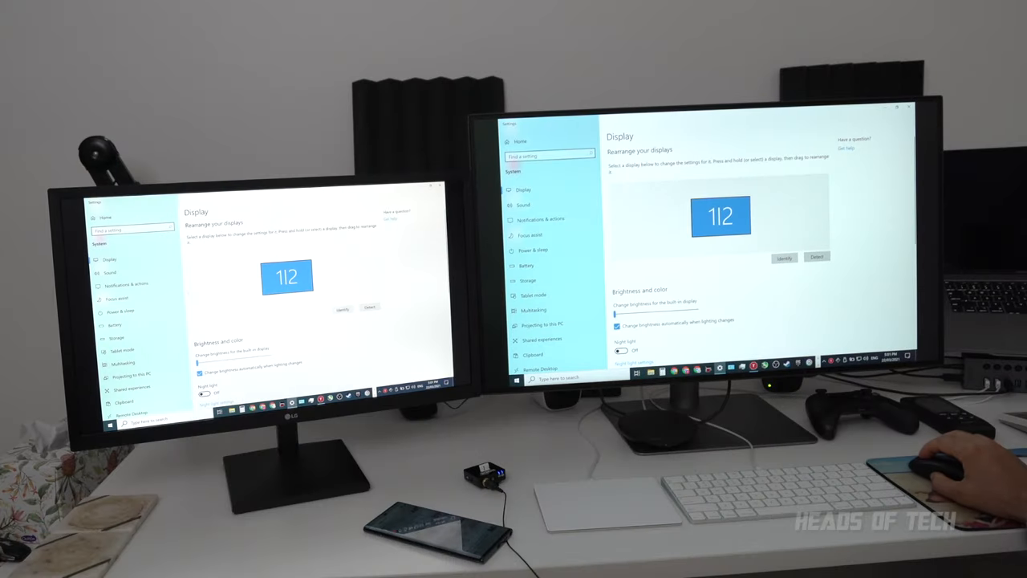
- Switch Multiple displays from Duplicate to Extend, then open the game's Video options
scroll("down", 3)
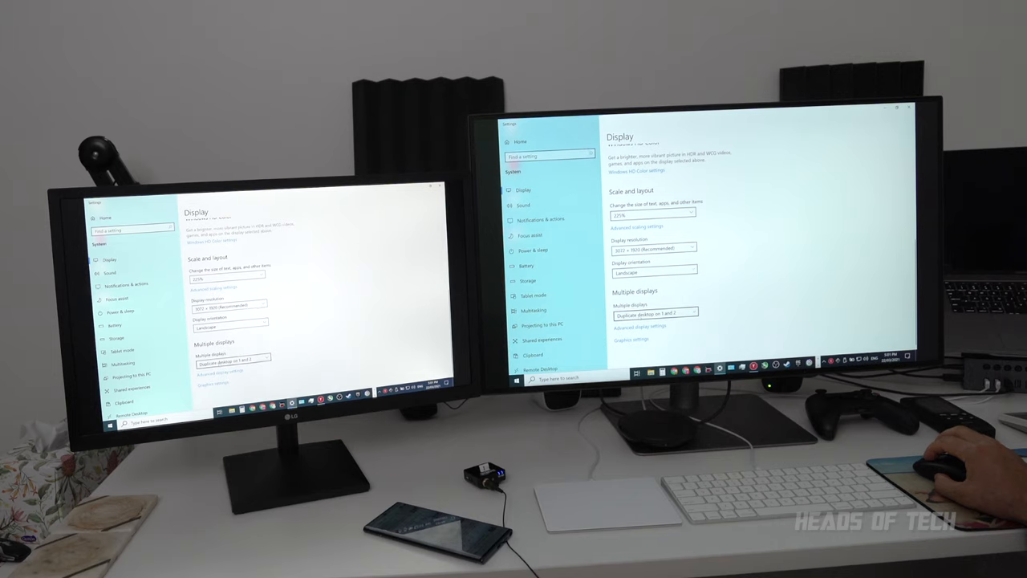
left_click(650, 312)
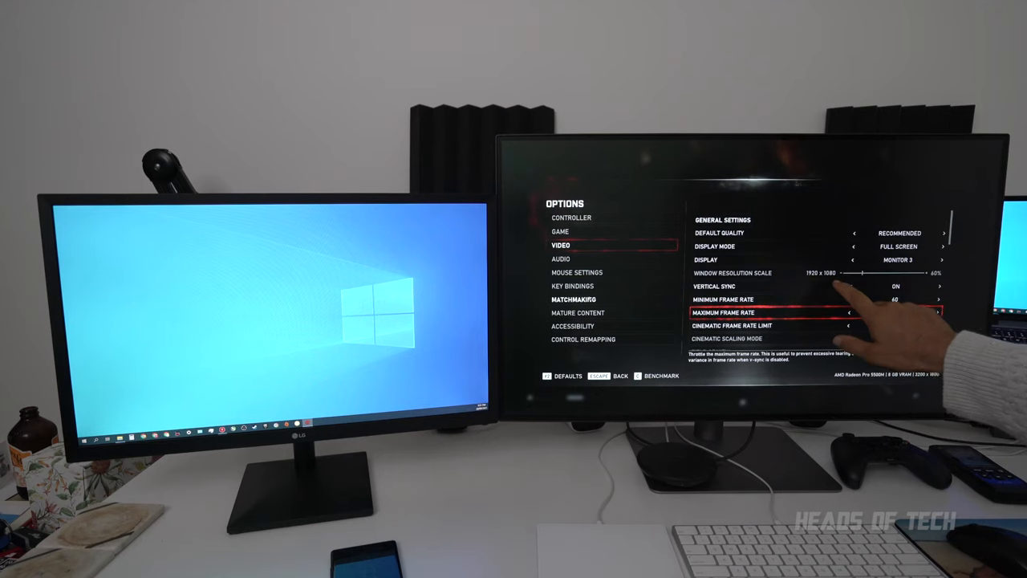
left_click(938, 312)
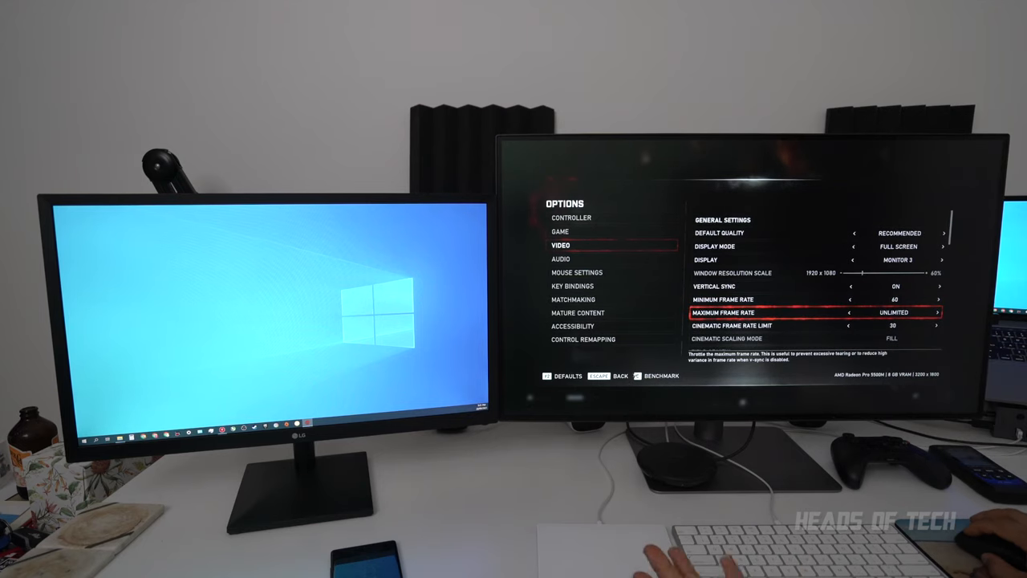